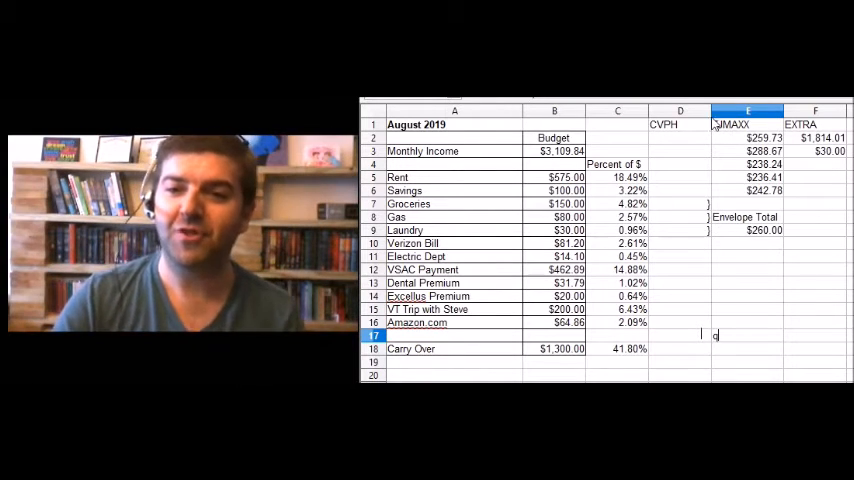
Step: Review the $30.00 extra income and the Verizon, Electric Dept and VSAC budget amounts
click(679, 124)
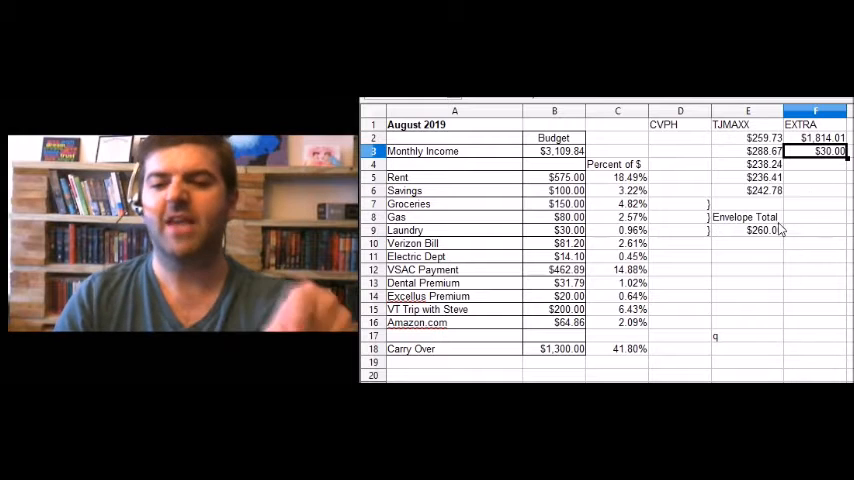
click(747, 335)
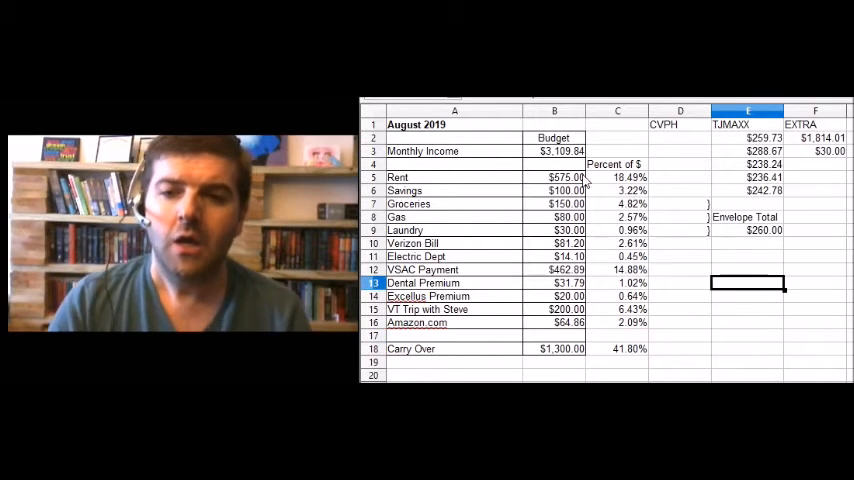
click(554, 243)
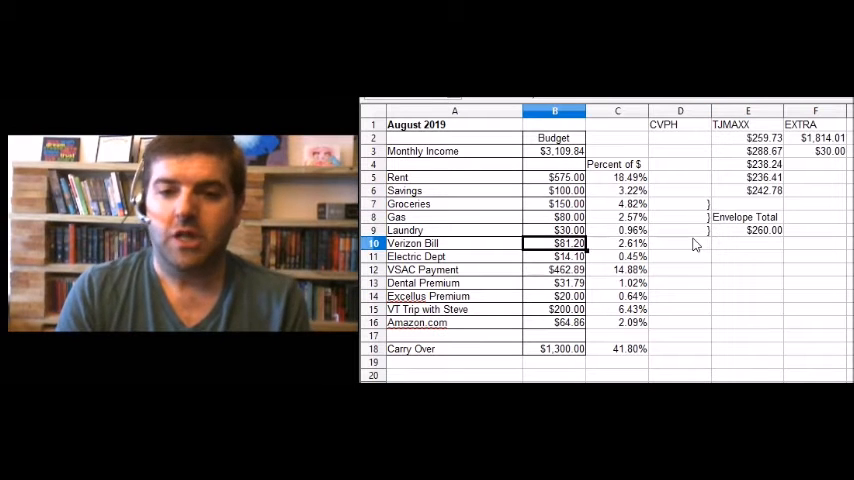
click(555, 256)
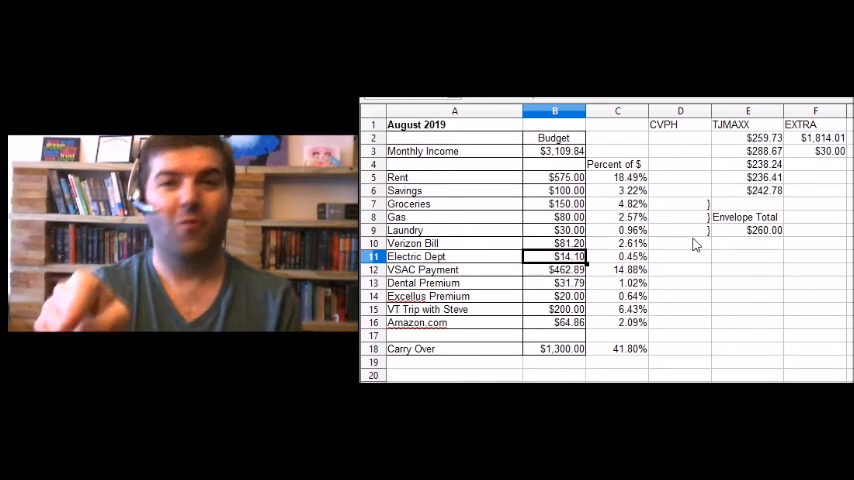
click(554, 269)
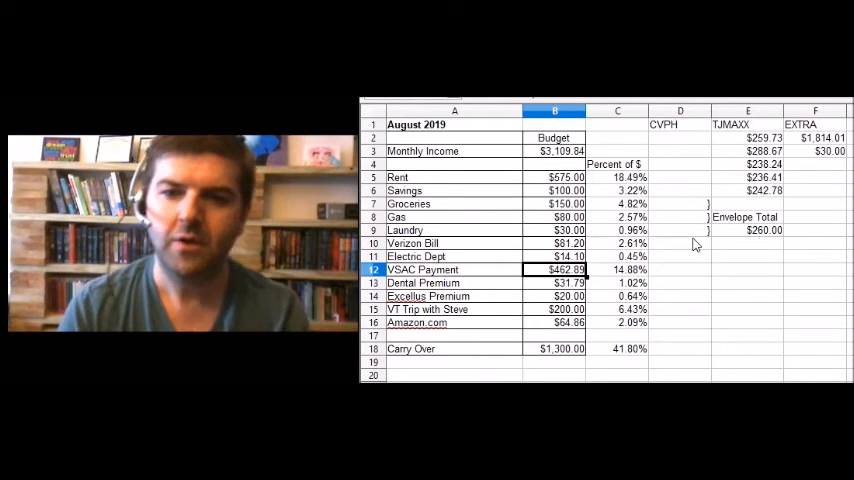
Step: Fill the Excellus Premium percent formula into C15, showing a 0.90% income share
click(555, 322)
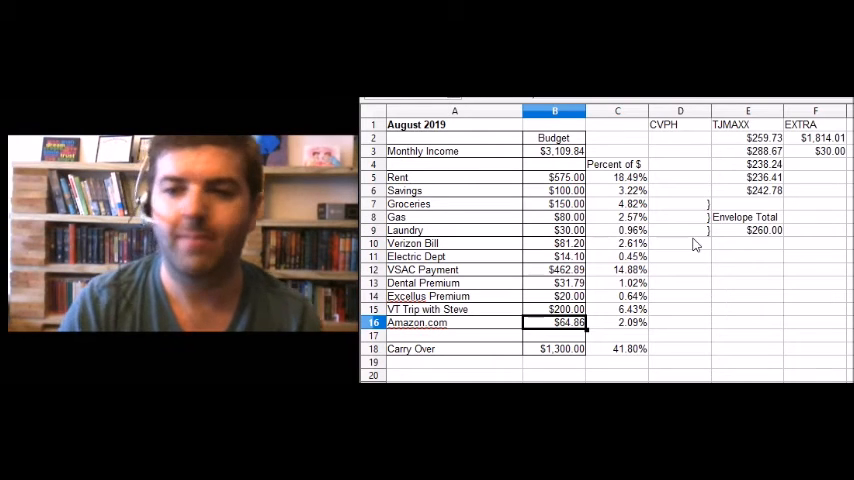
click(680, 296)
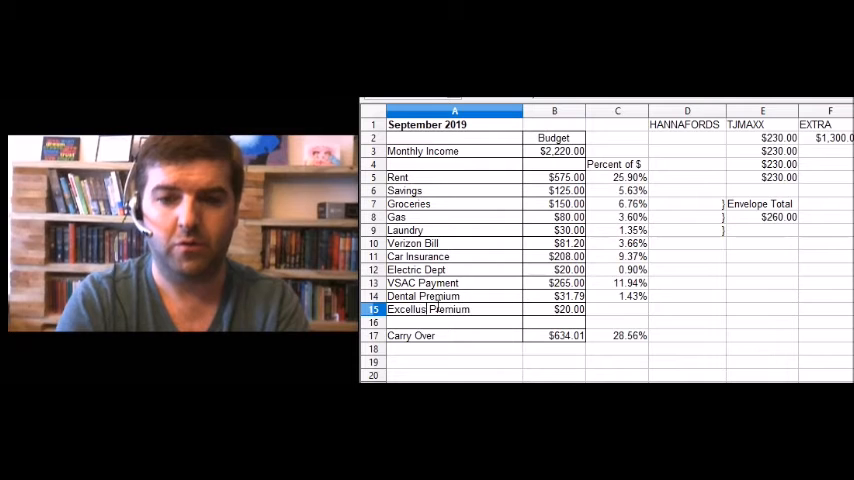
click(687, 309)
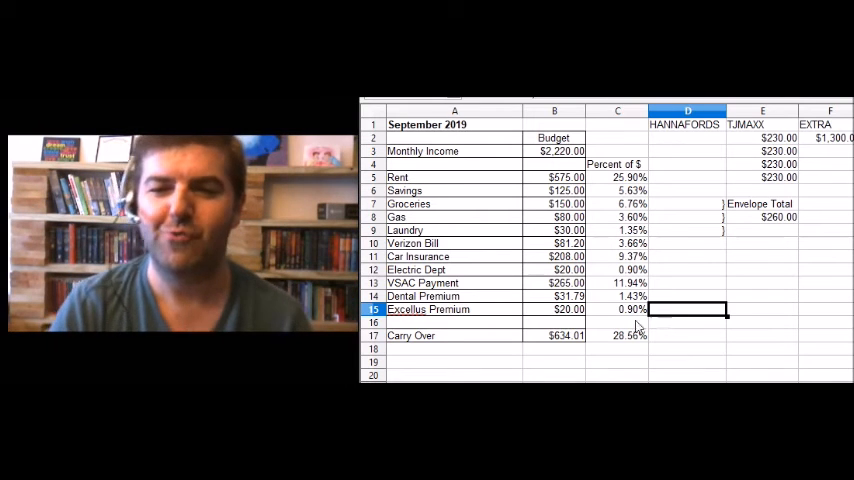
click(688, 296)
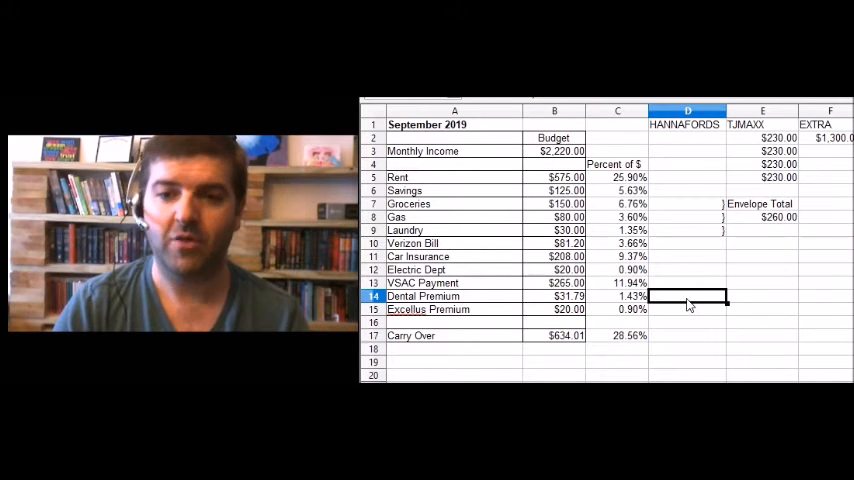
click(554, 256)
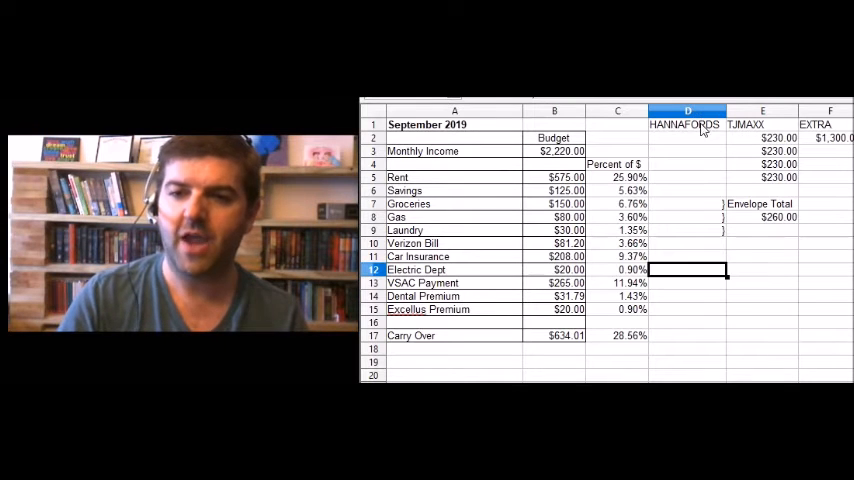
click(687, 138)
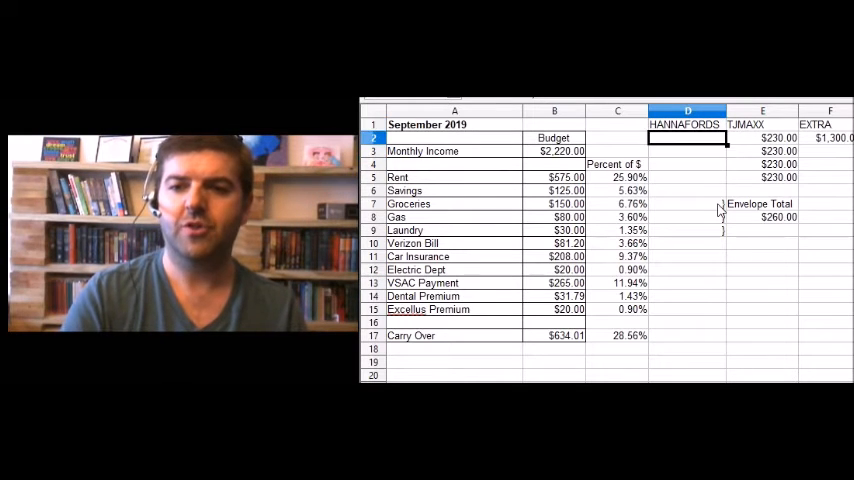
click(687, 177)
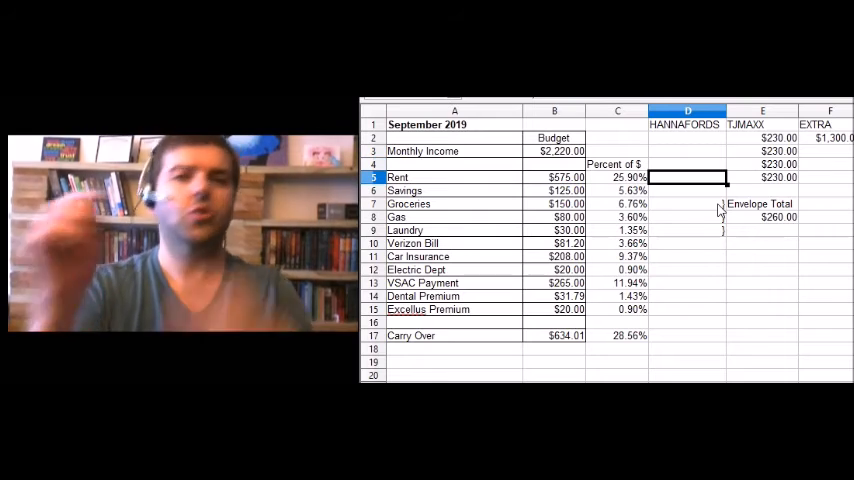